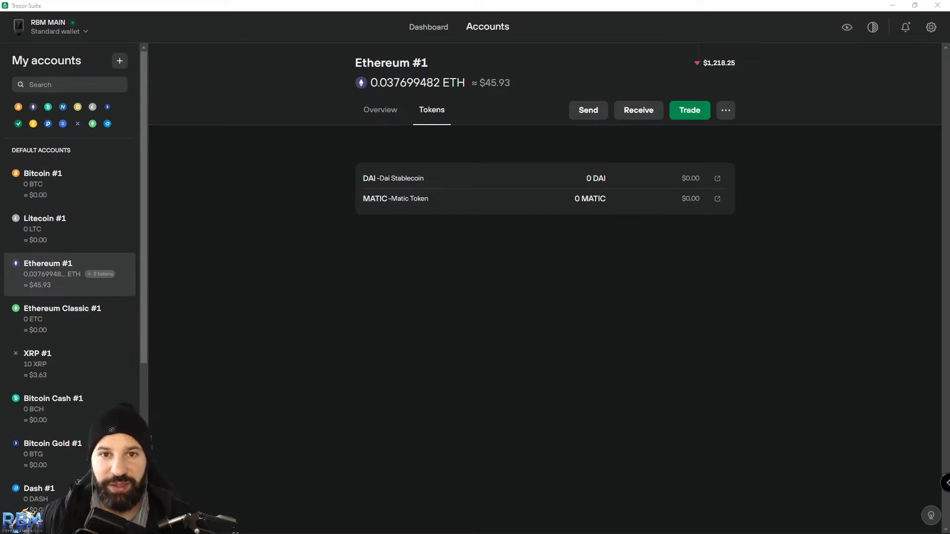
mouse_move(254, 160)
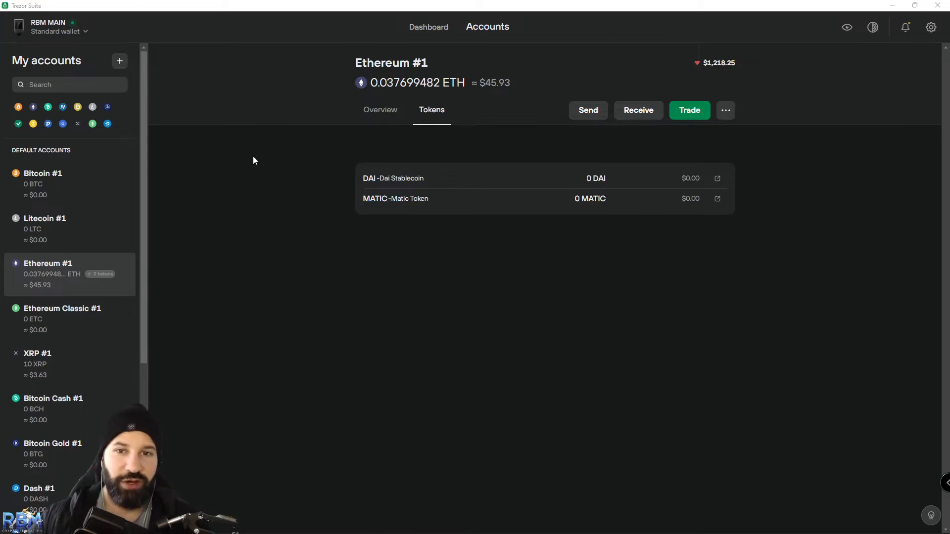
mouse_move(256, 147)
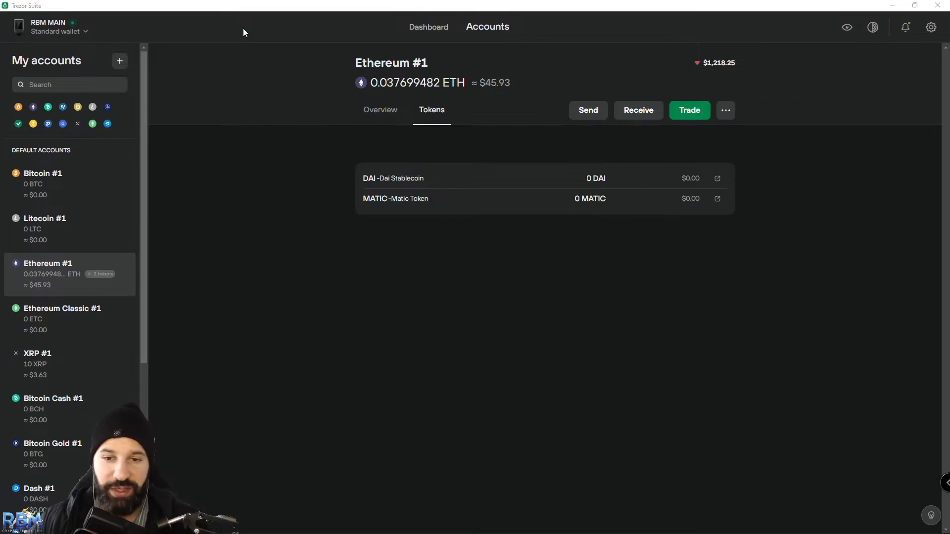
Start adding a custom ERC20 token to Ethereum #1, ready to paste its contract address
click(380, 110)
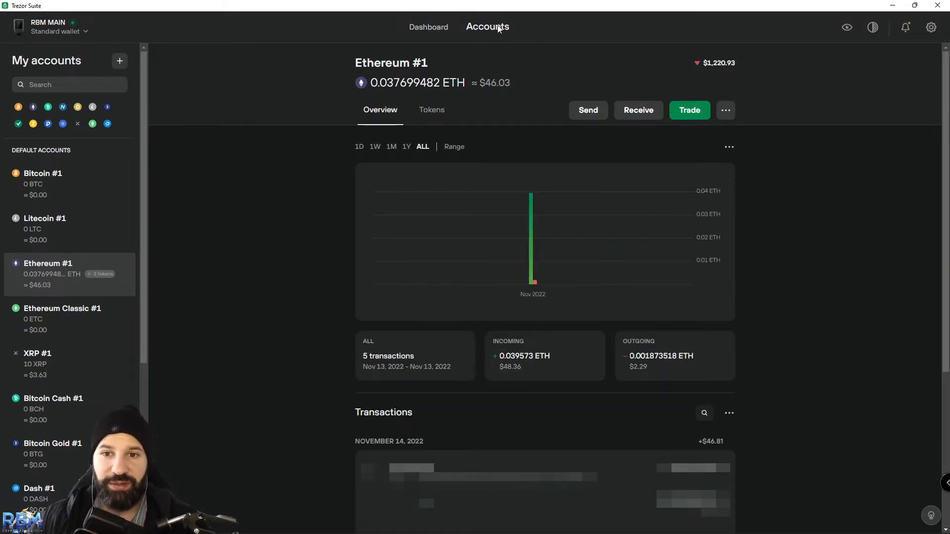
mouse_move(39, 277)
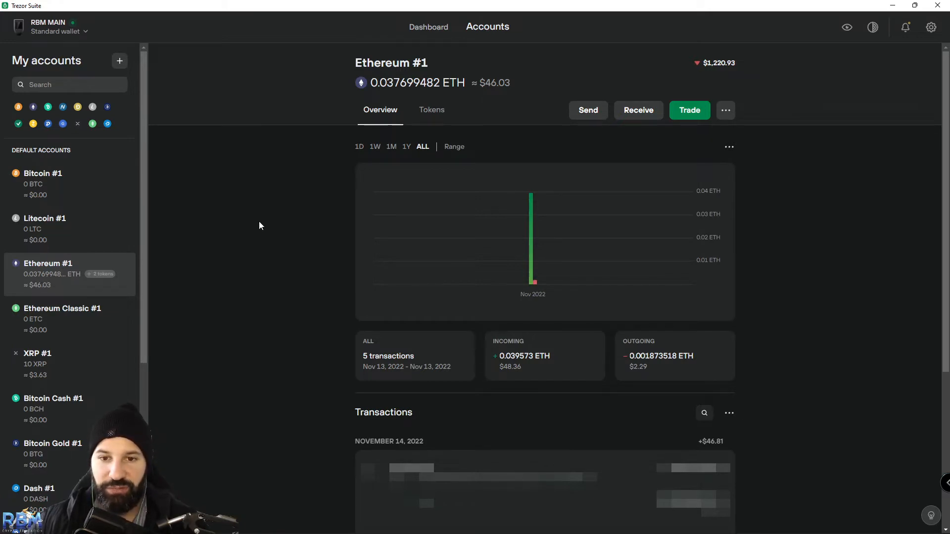
click(431, 110)
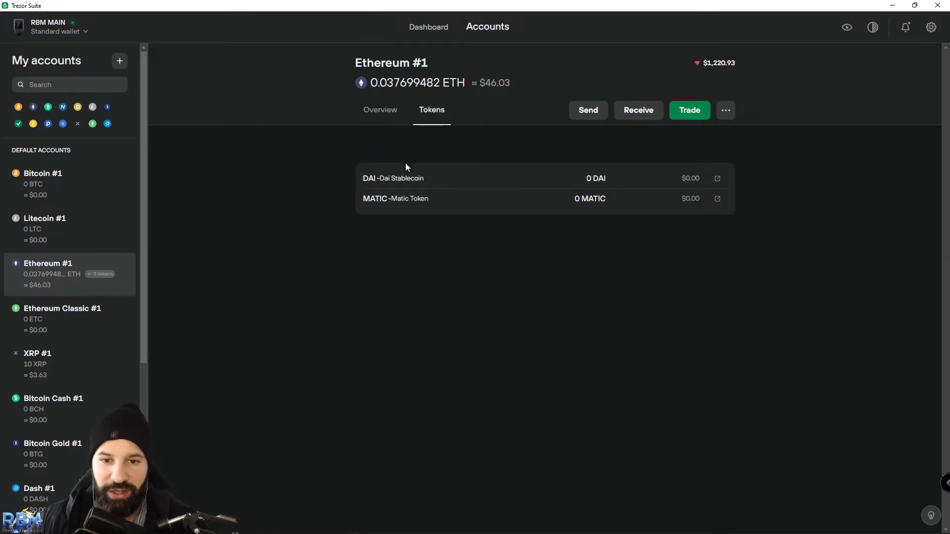
mouse_move(501, 202)
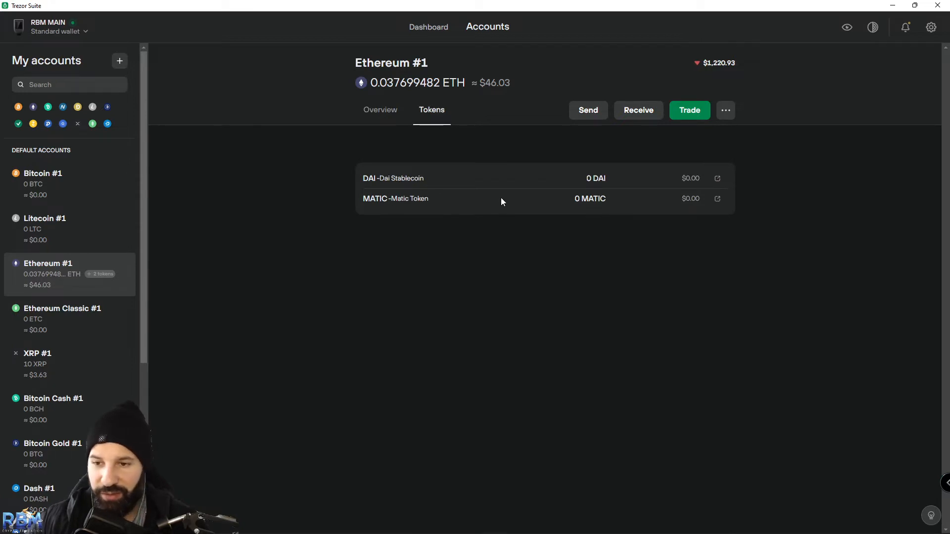
mouse_move(465, 193)
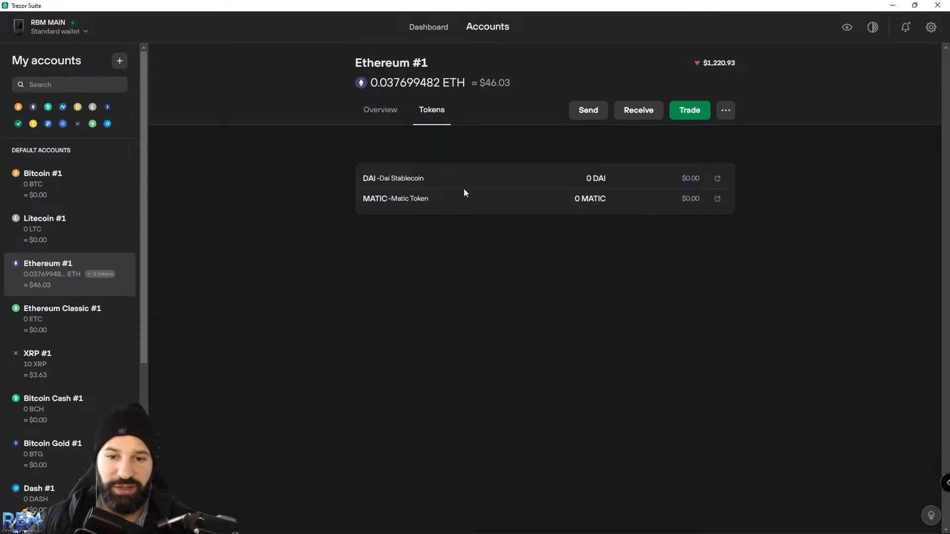
mouse_move(716, 118)
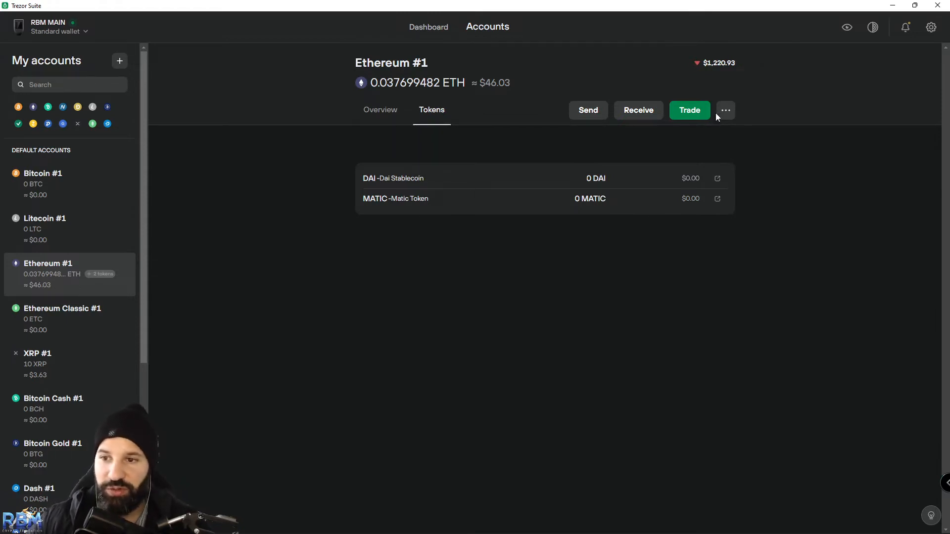
click(725, 110)
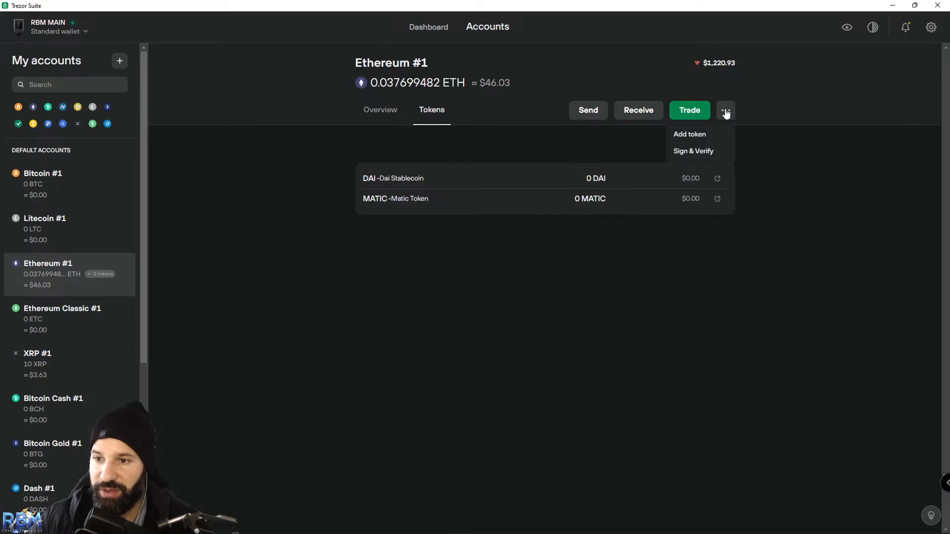
click(689, 133)
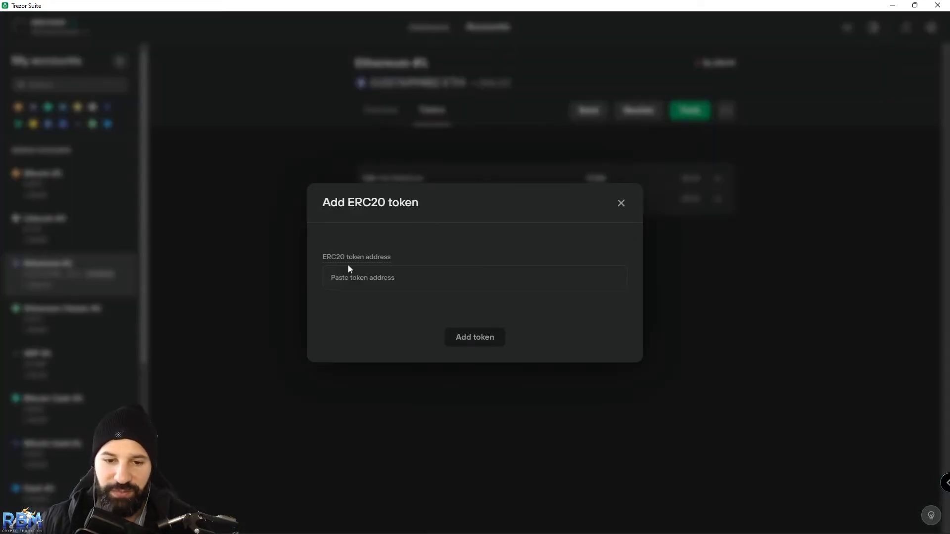
click(474, 277)
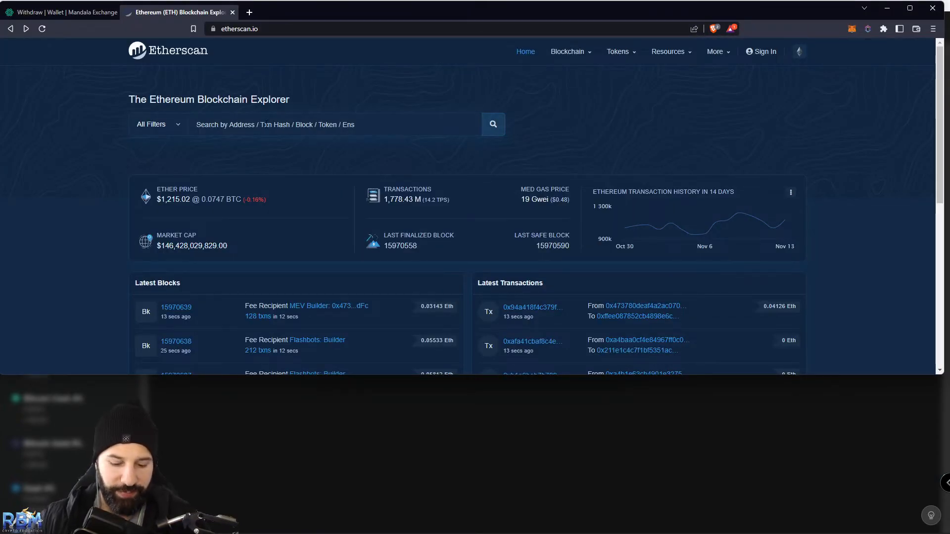
Find the ChainLink Token (LINK) on Etherscan and copy its contract address
text(LINK)
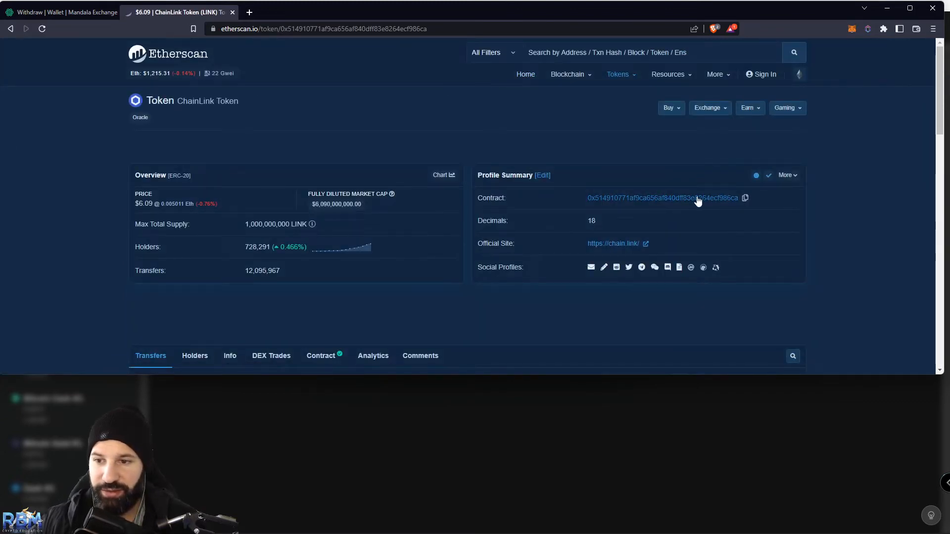
click(744, 198)
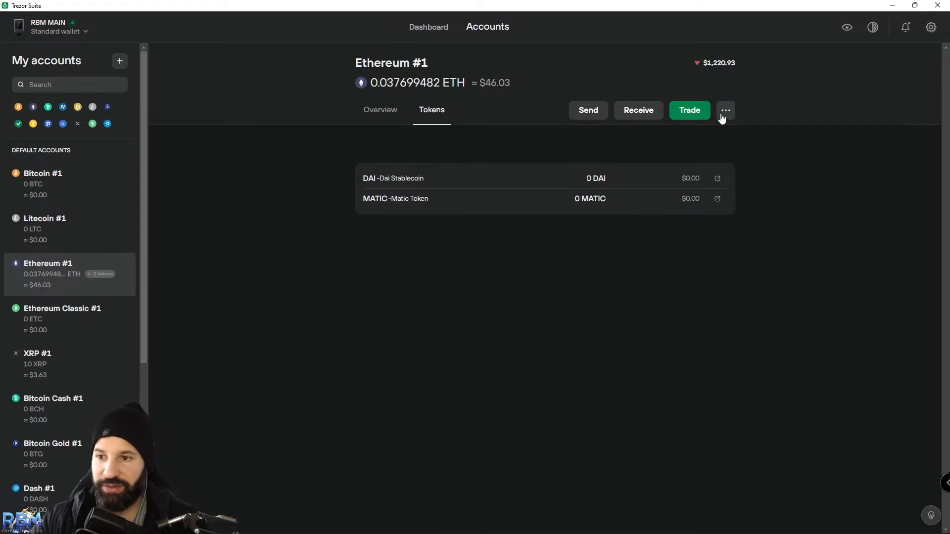
Add ChainLink Token (LINK) to Ethereum #1 using the copied contract address
click(725, 110)
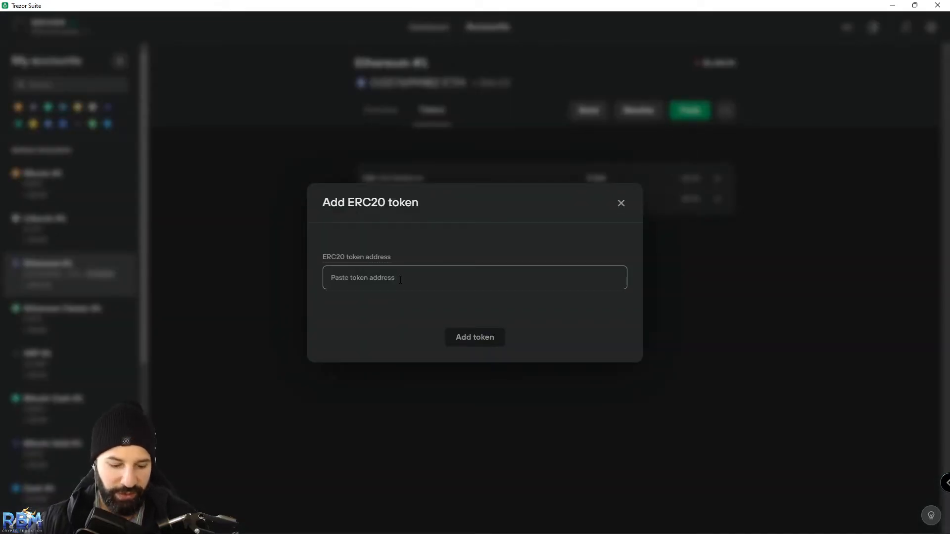
click(474, 336)
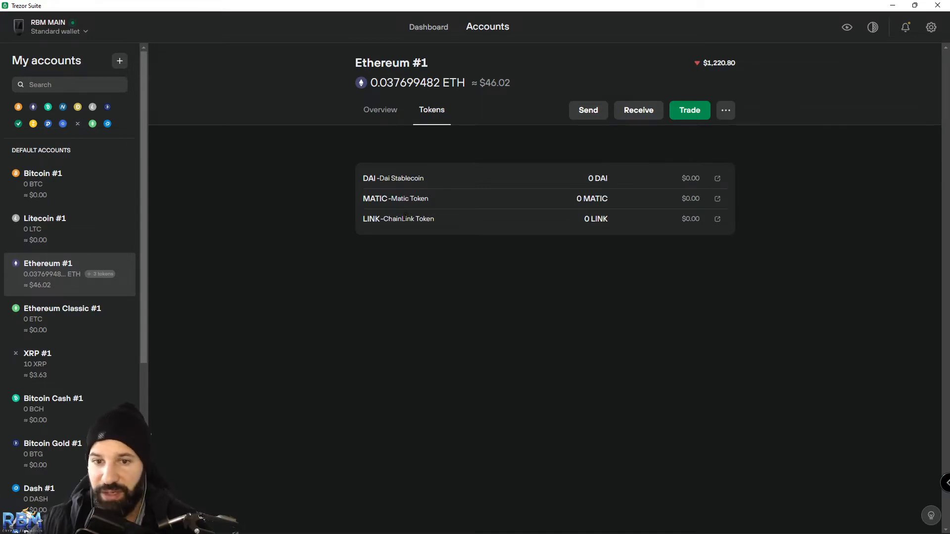
Reveal Ethereum #1's full receiving address, confirm it on the device and copy it
click(638, 110)
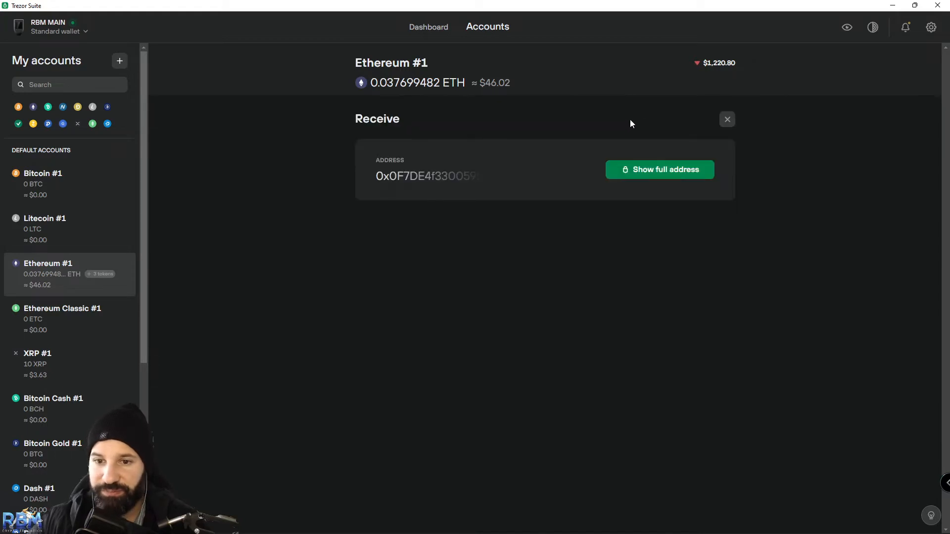
click(659, 169)
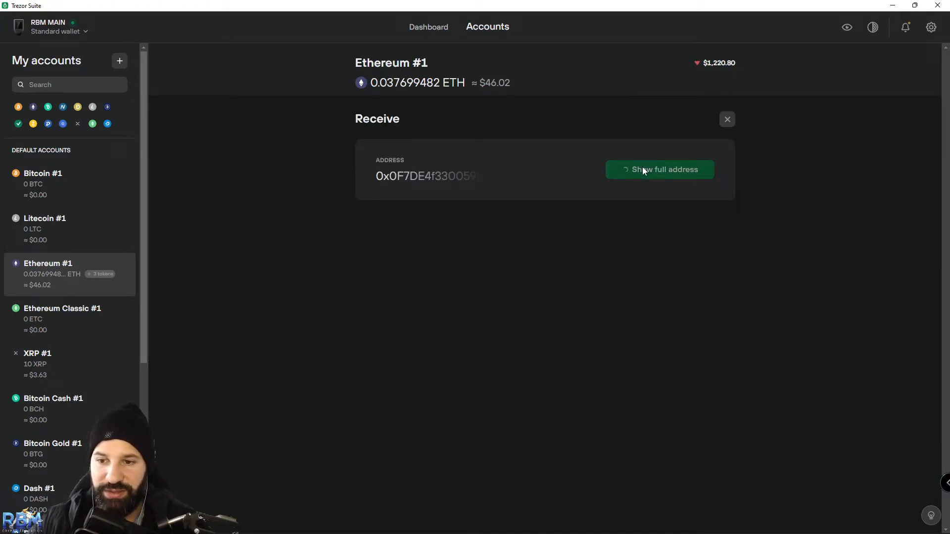
click(659, 169)
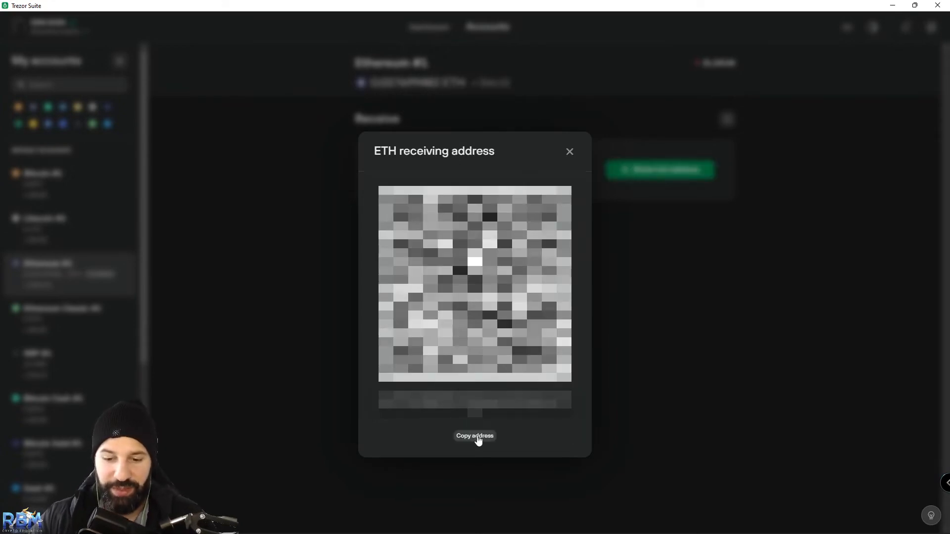
click(474, 435)
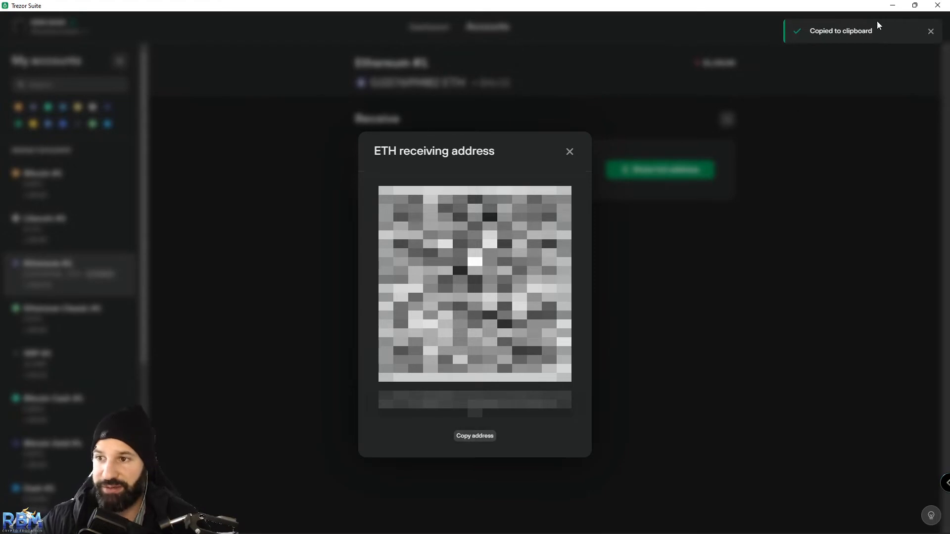
mouse_move(569, 150)
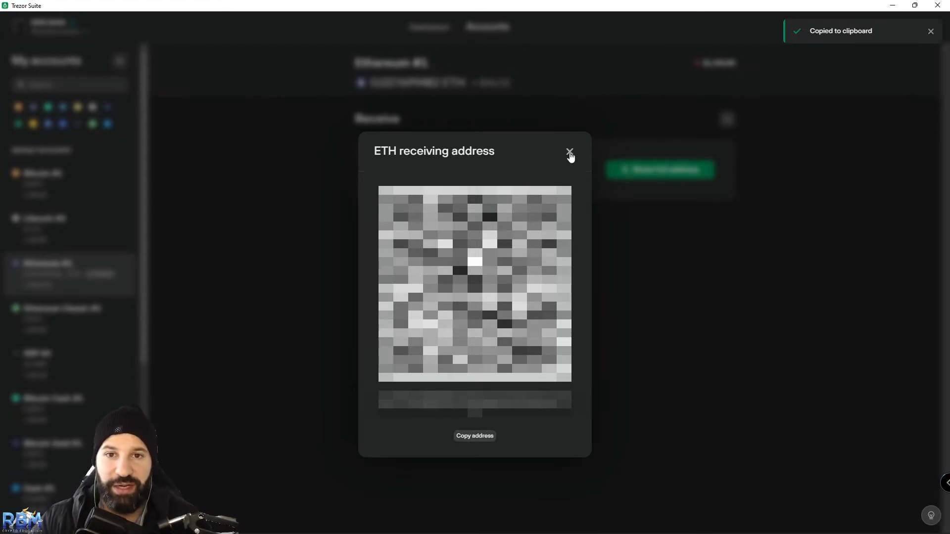
click(569, 150)
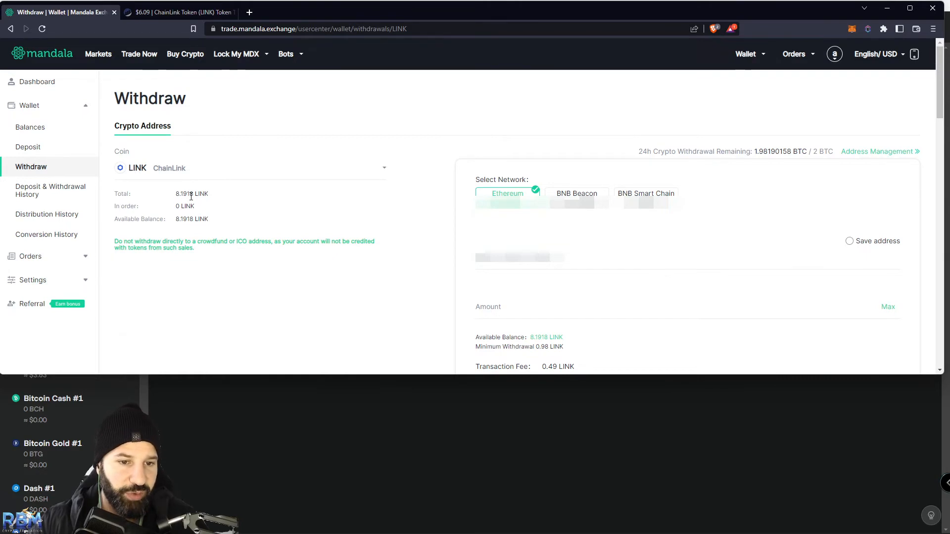
mouse_move(213, 198)
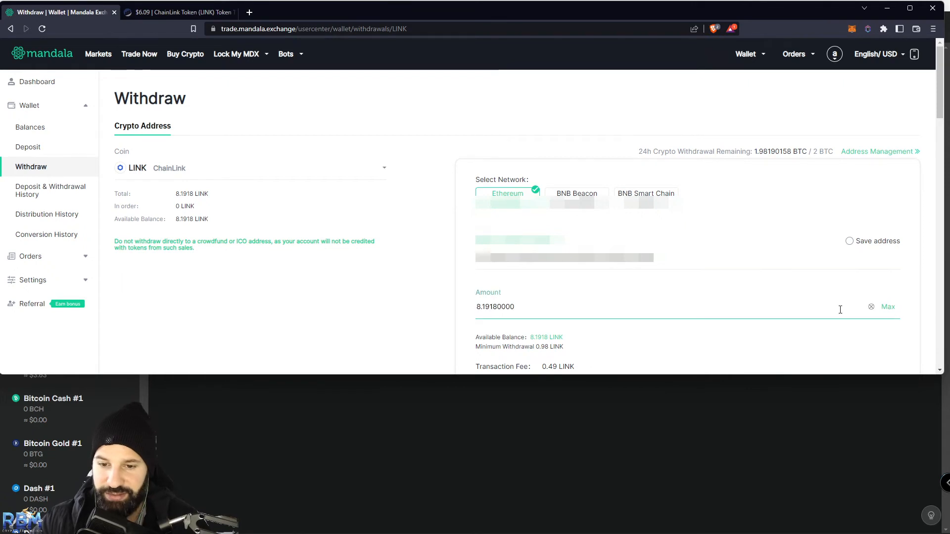
Submit the 8.1918 LINK withdrawal to the Ethereum (ERC20) address on Mandala Exchange
scroll(down, 3)
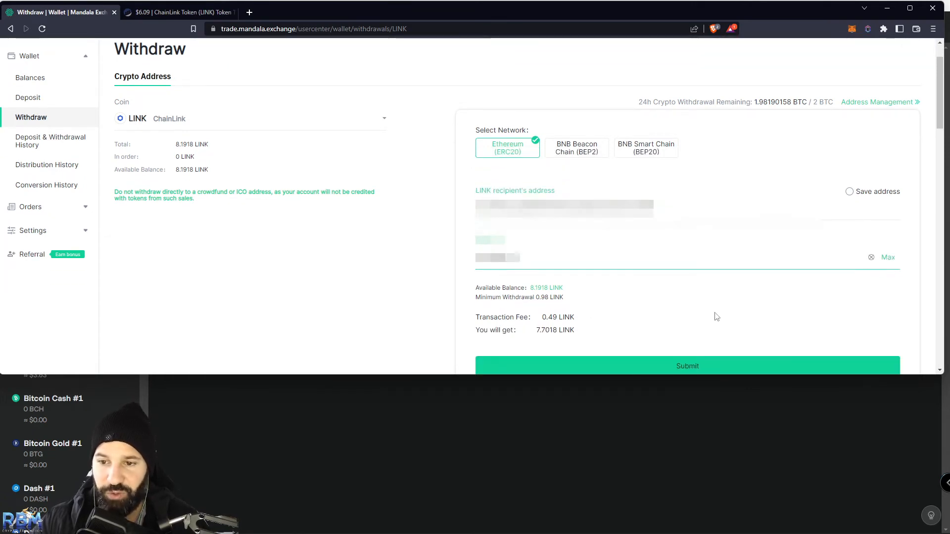
click(686, 365)
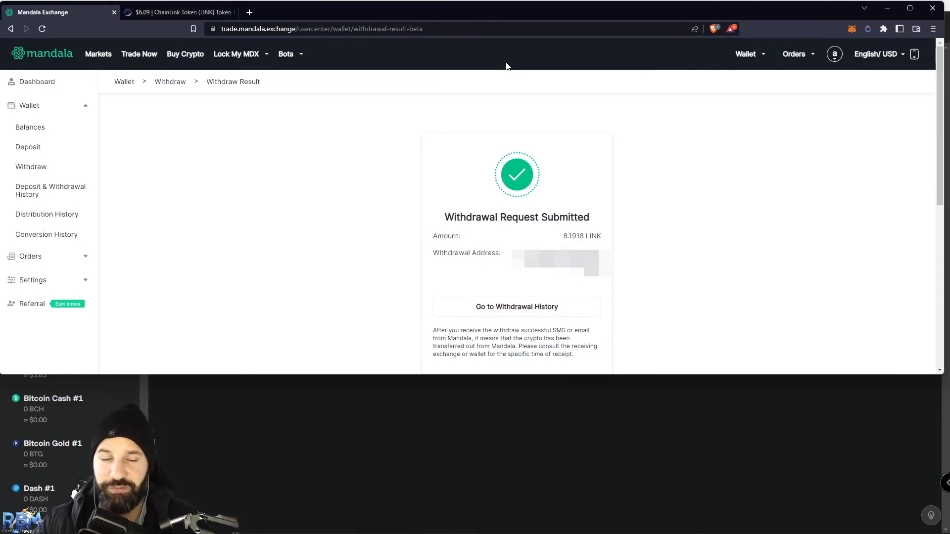
mouse_move(410, 282)
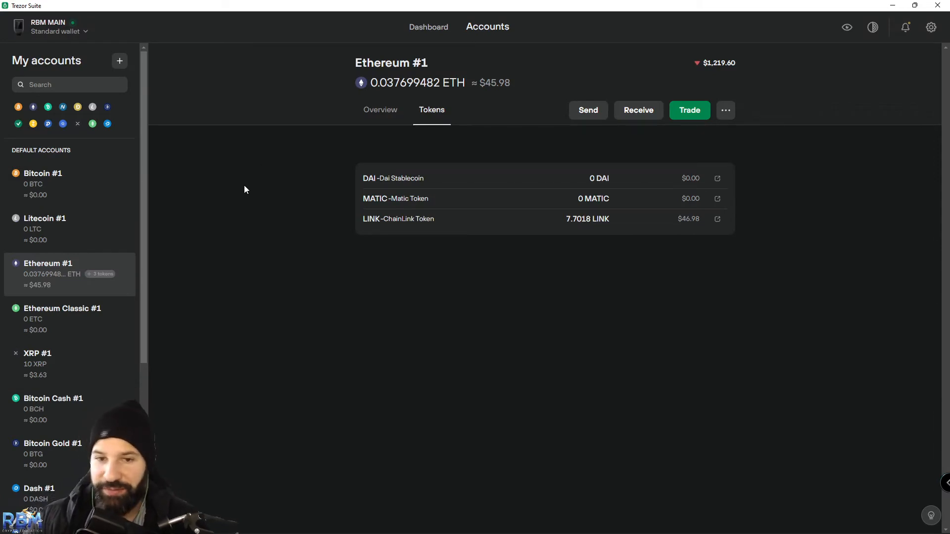
mouse_move(350, 161)
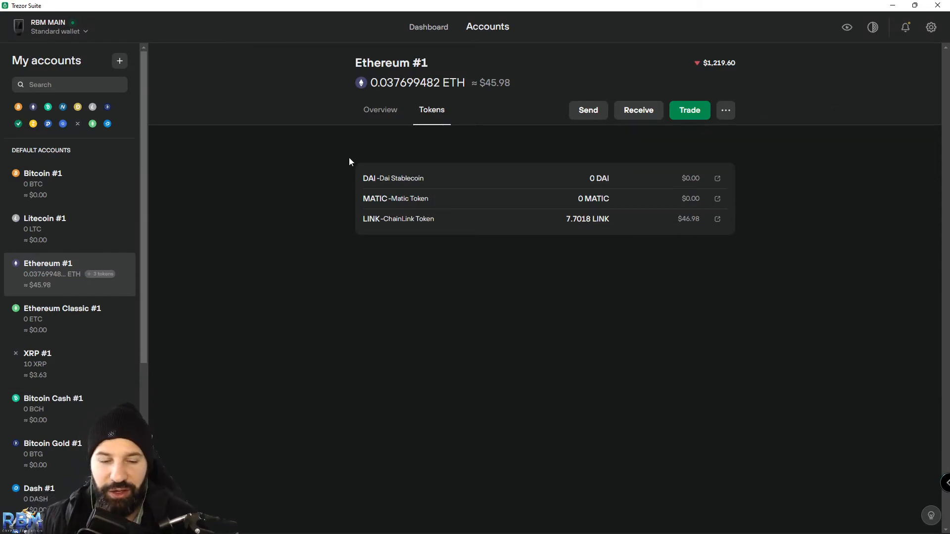
mouse_move(323, 186)
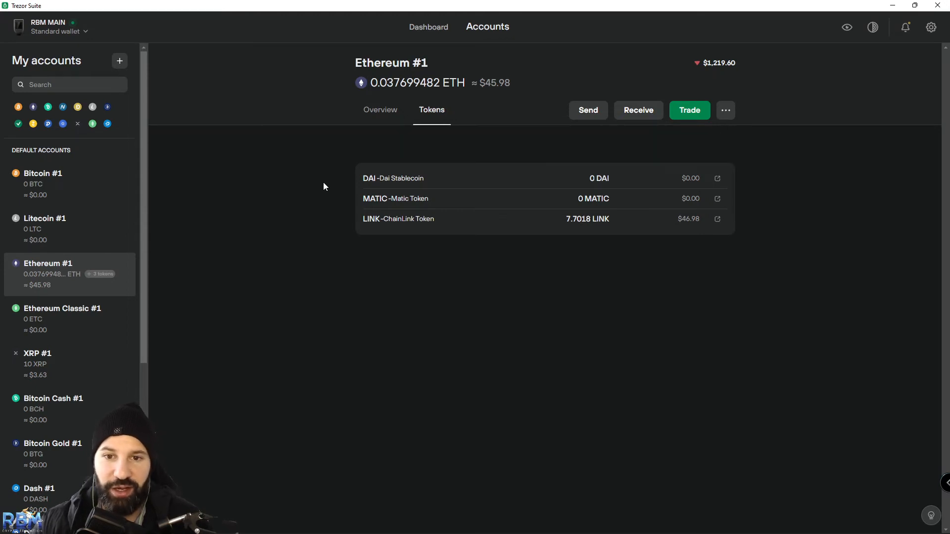
mouse_move(333, 174)
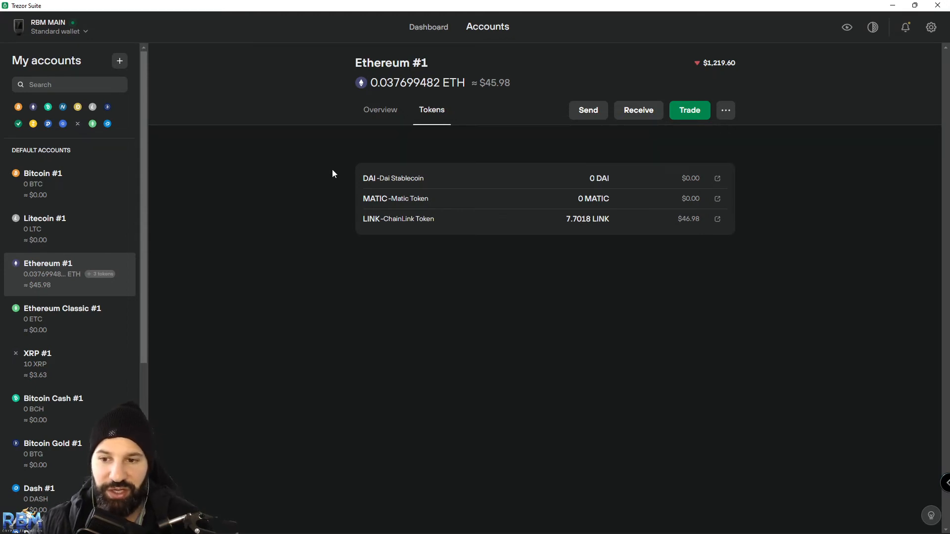
mouse_move(315, 175)
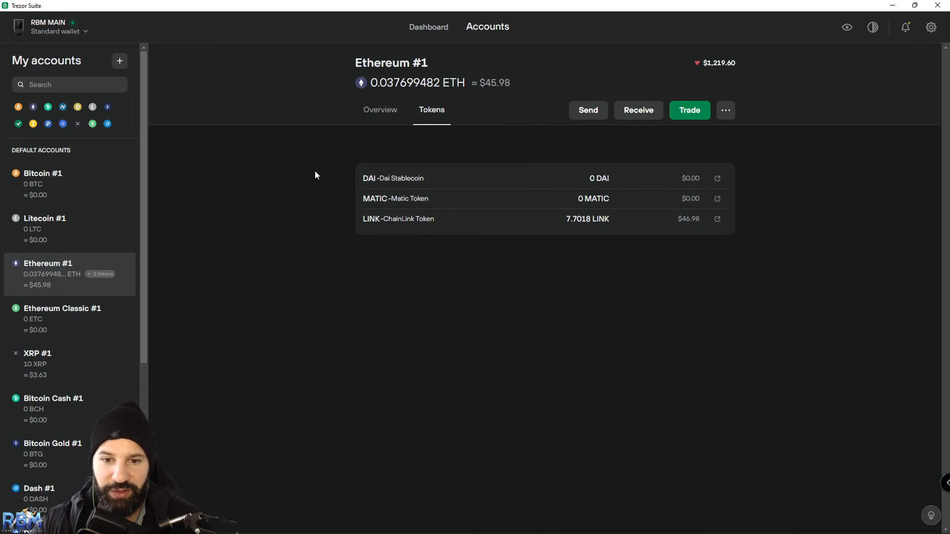
Start a send from Ethereum #1, which now holds 7.7018 LINK
click(587, 110)
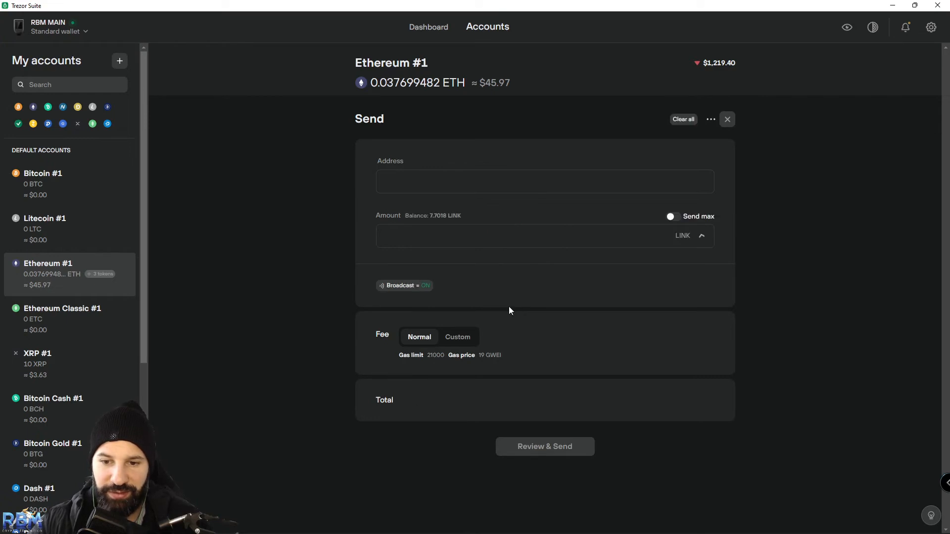
Prepare sending the full 7.7018 LINK to a checksum-converted address with the Normal fee, up to review
click(543, 182)
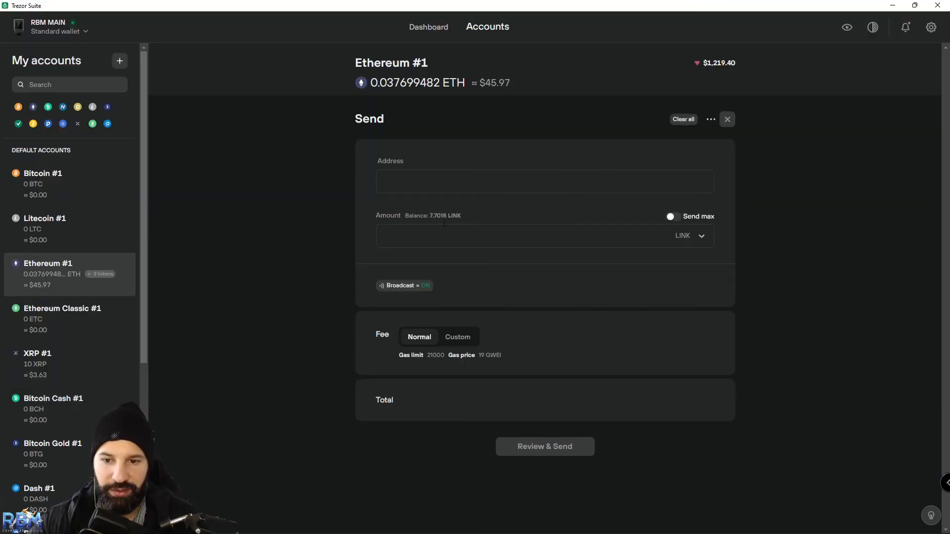
click(545, 182)
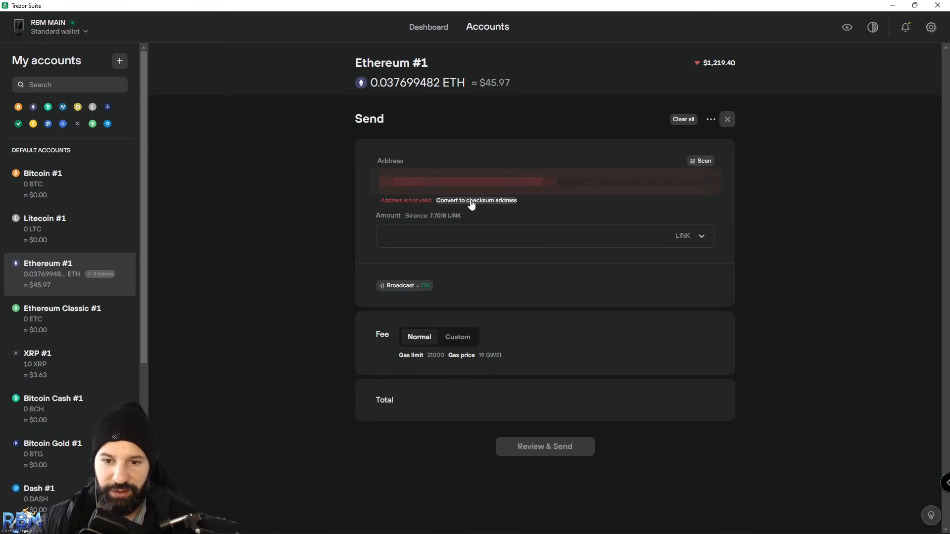
click(476, 200)
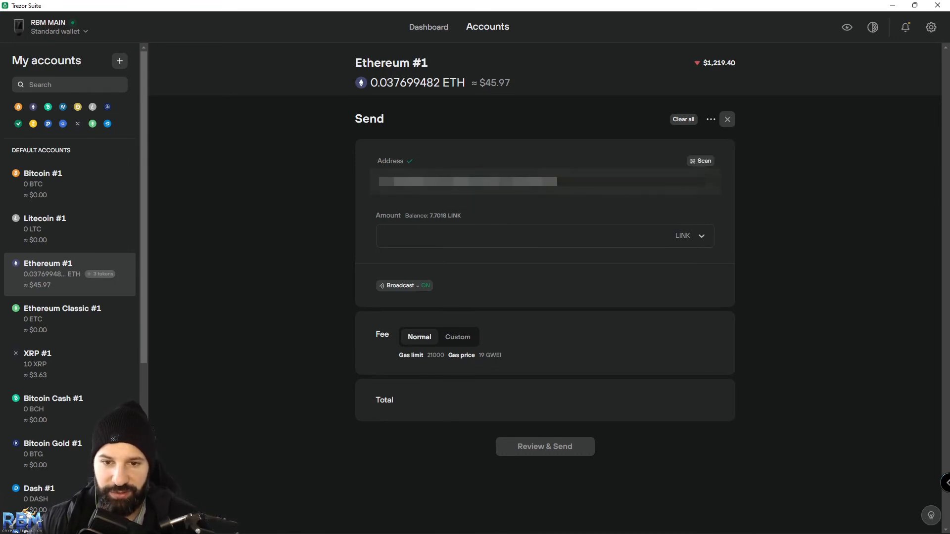
click(673, 217)
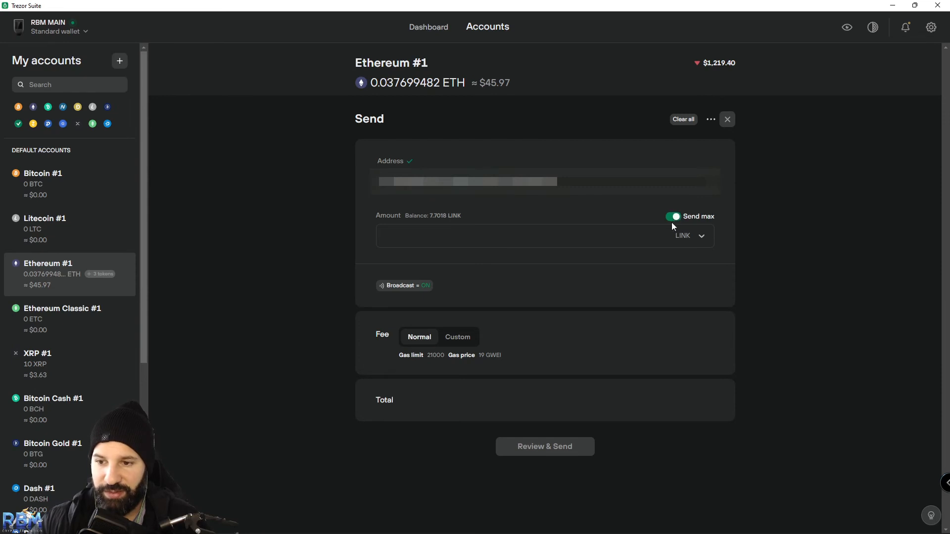
click(674, 217)
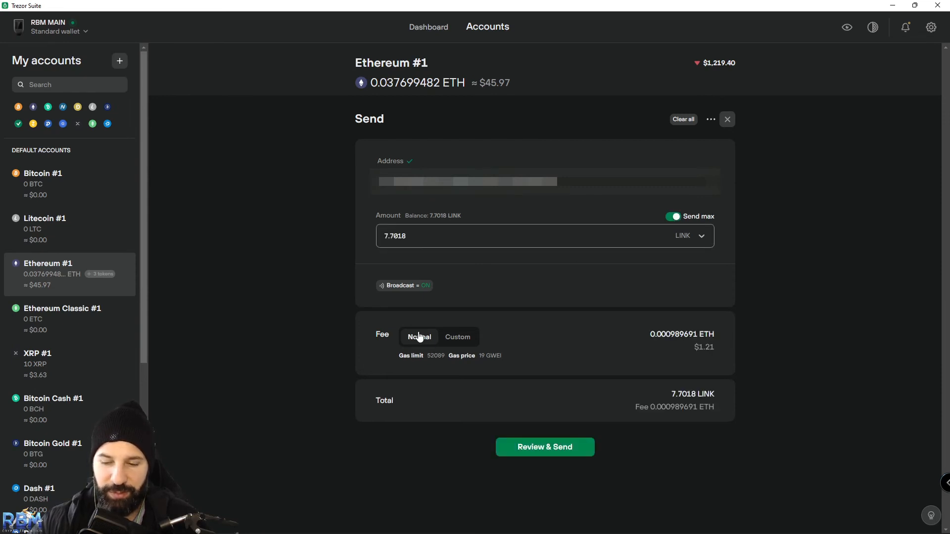
mouse_move(544, 447)
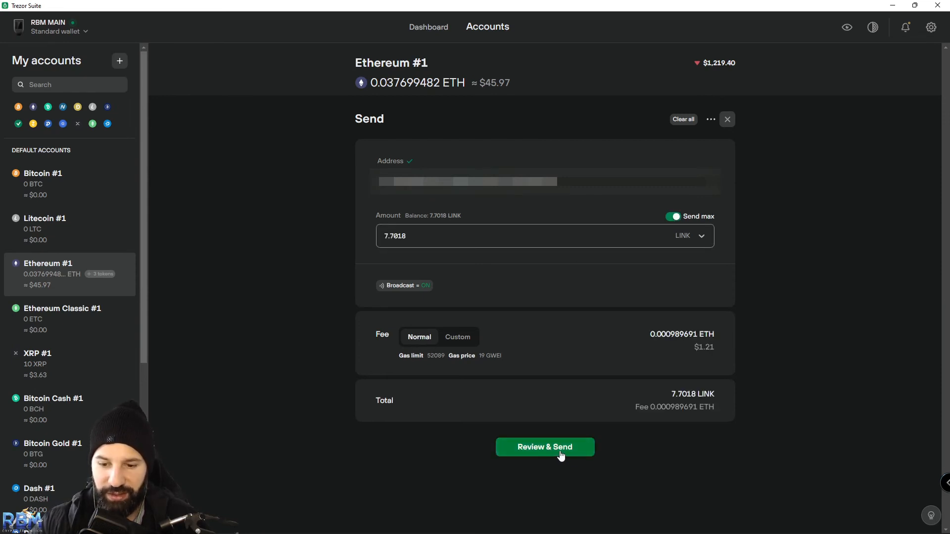
click(544, 448)
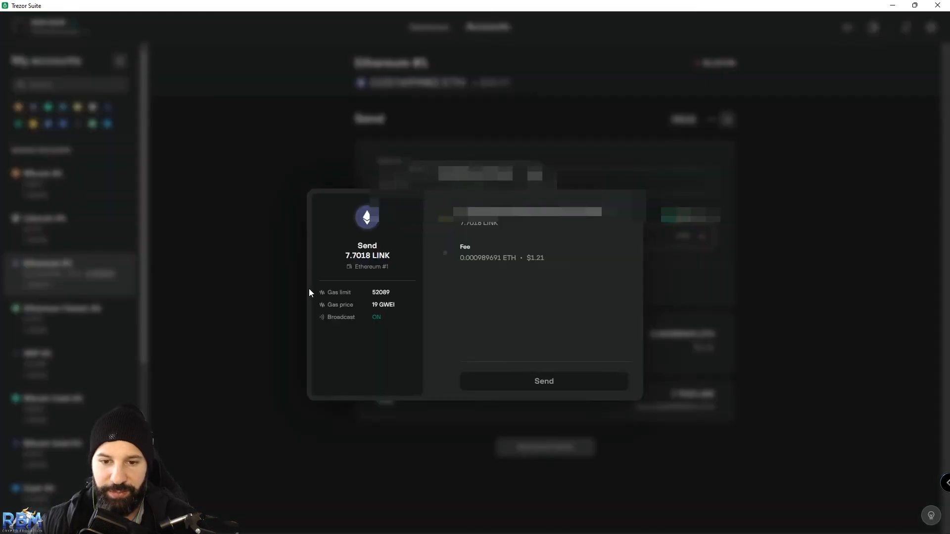
Confirm the 7.7018 LINK transfer on the Trezor and broadcast it
click(544, 381)
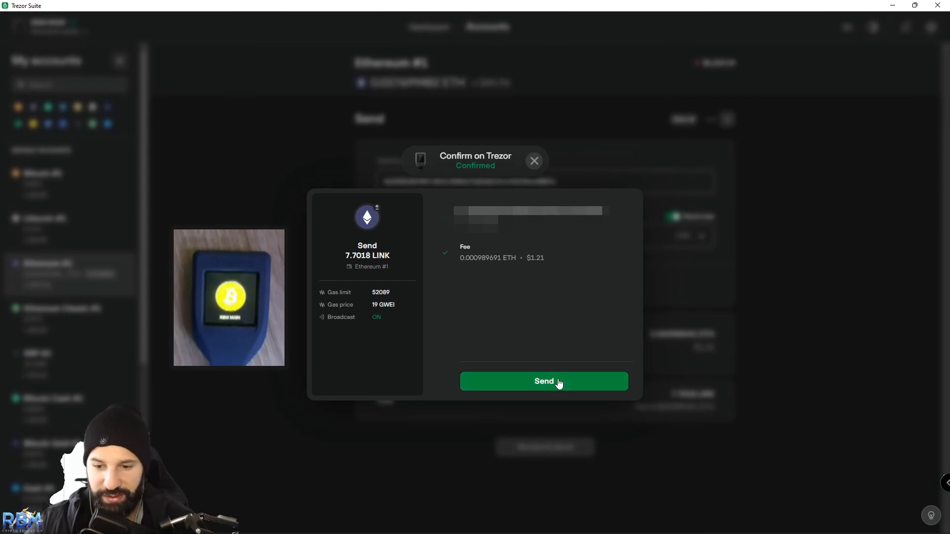
click(543, 381)
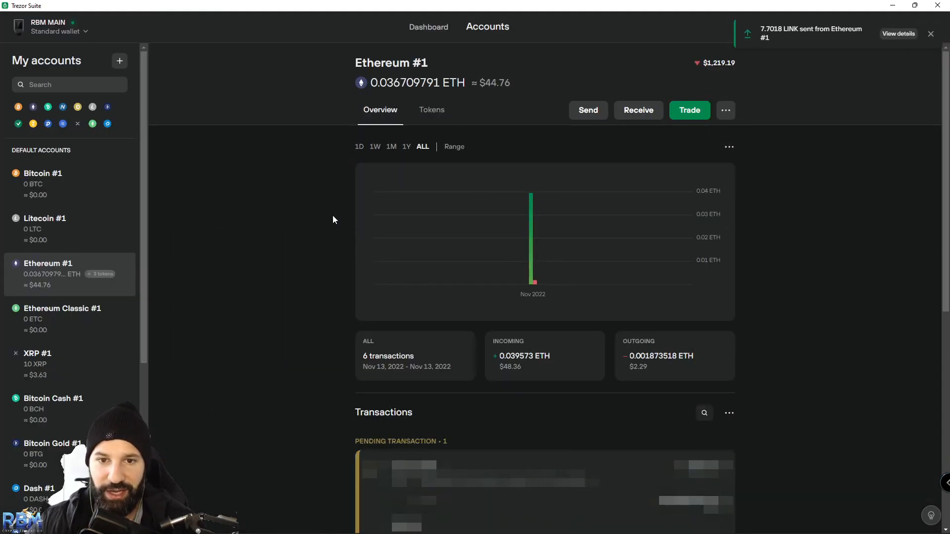
mouse_move(303, 219)
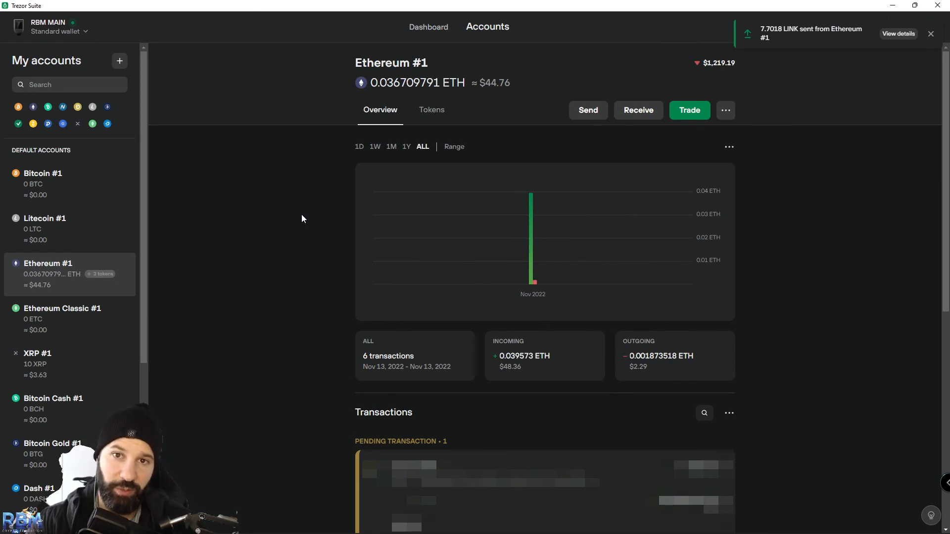
Dismiss the '7.7018 LINK sent' notification, leaving the pending transaction in view
click(930, 34)
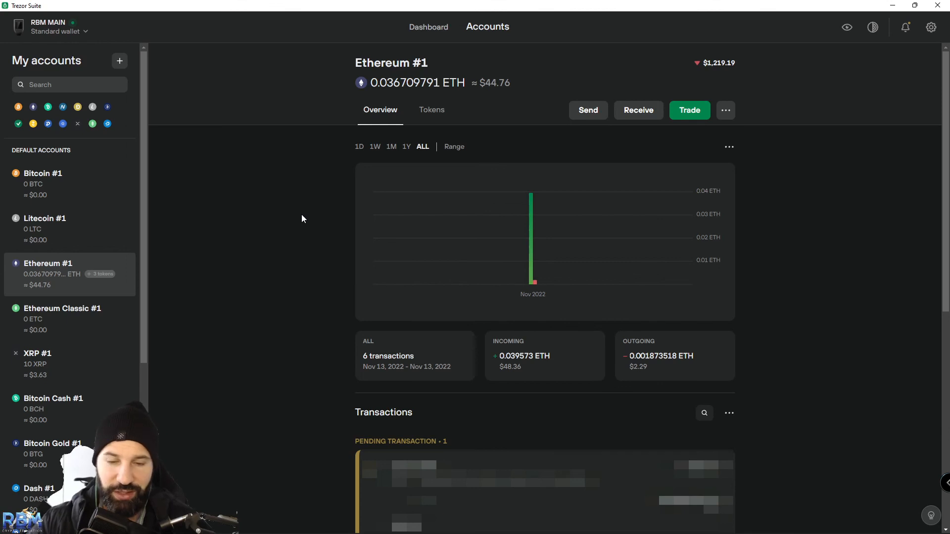
mouse_move(295, 209)
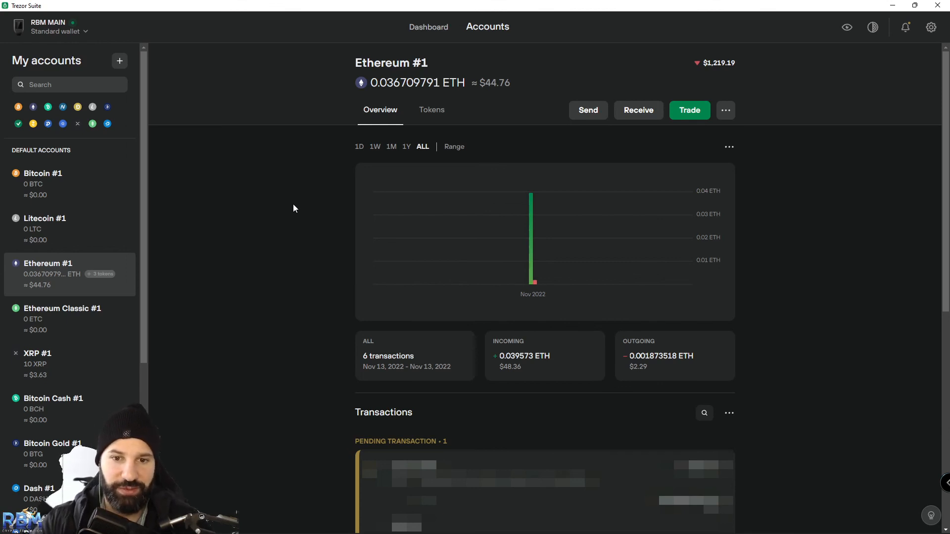